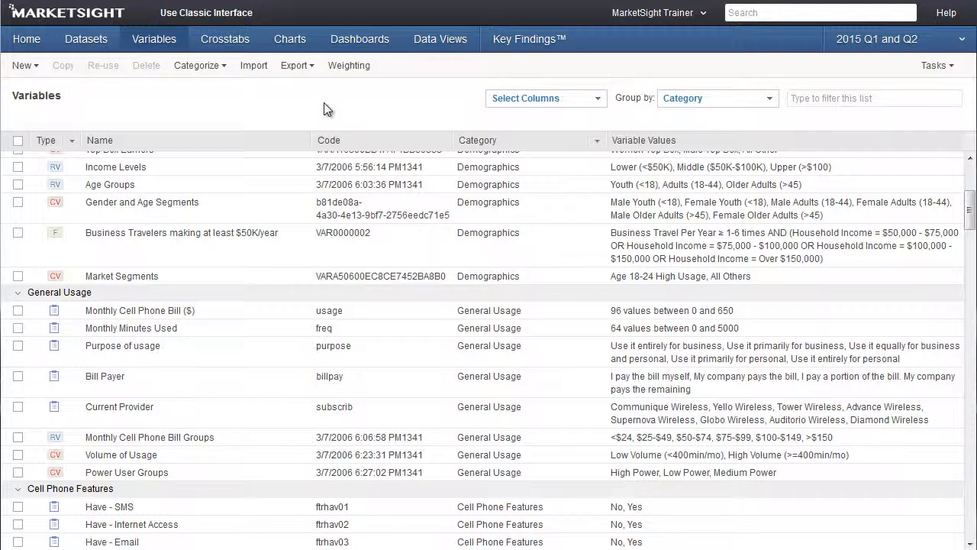
{"action": "mouse_move", "coordinate": [214, 296]}
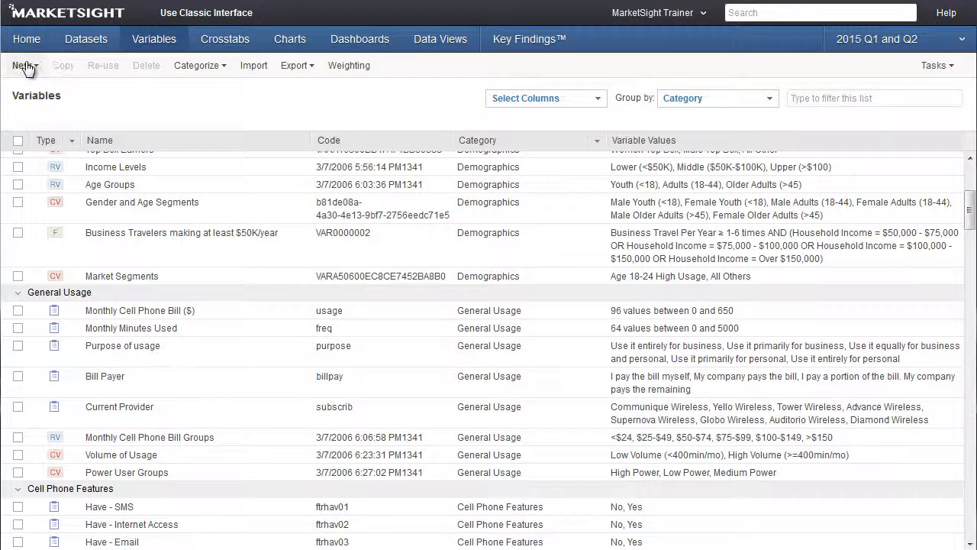
Step: Create a mathematical variable named 'Annual Cell Phone Spending' in the General Usage category
{"action": "left_click", "coordinate": [23, 65]}
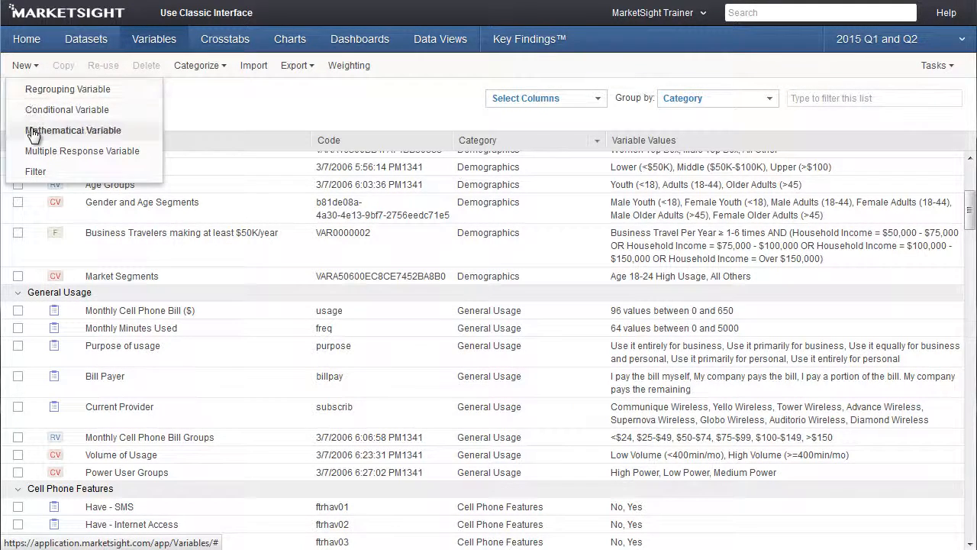
{"action": "left_click", "coordinate": [72, 130]}
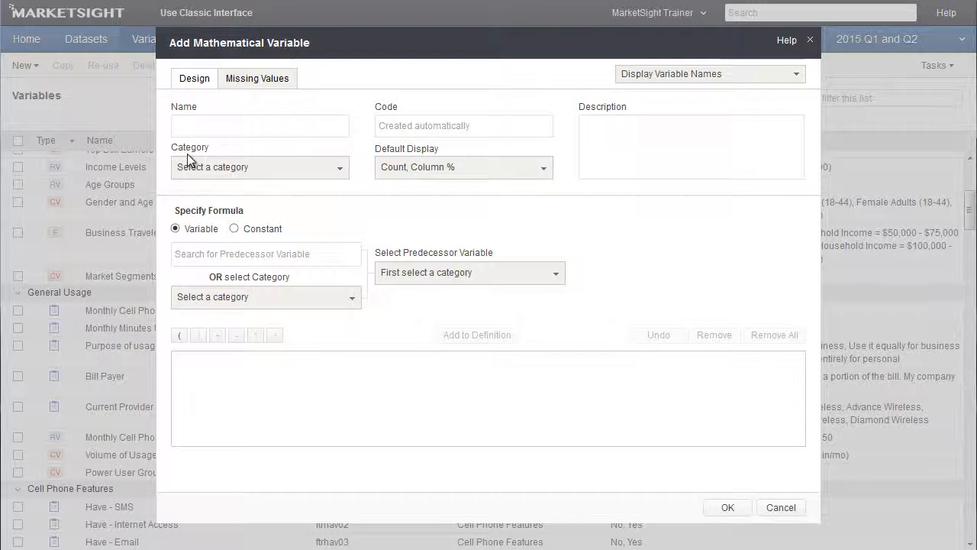
{"action": "type", "text": "Annual Cell Phone Spending"}
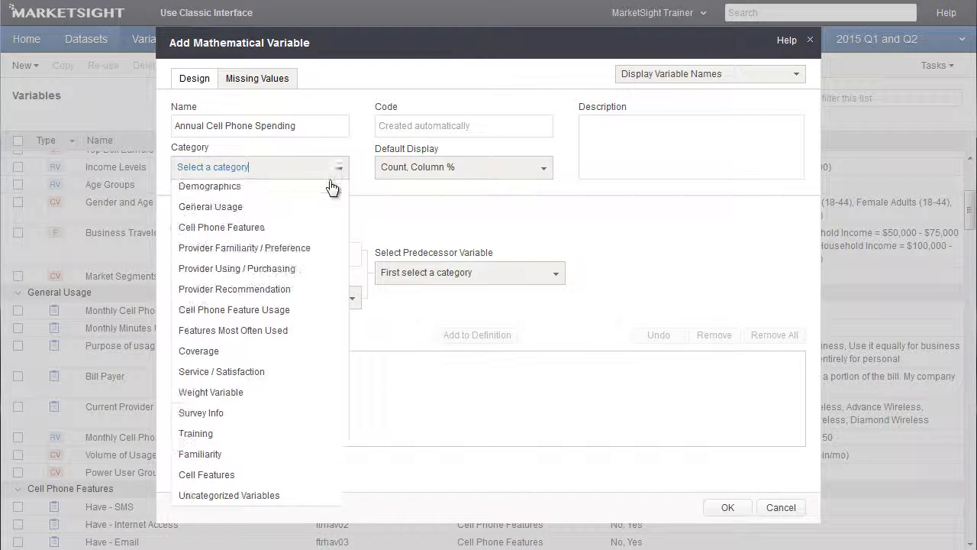
{"action": "left_click", "coordinate": [210, 206]}
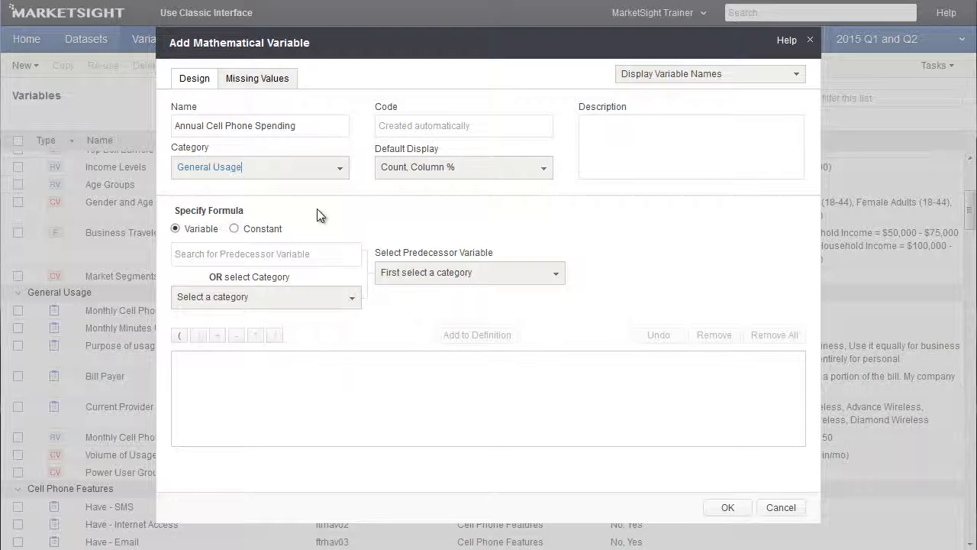
{"action": "mouse_move", "coordinate": [308, 244]}
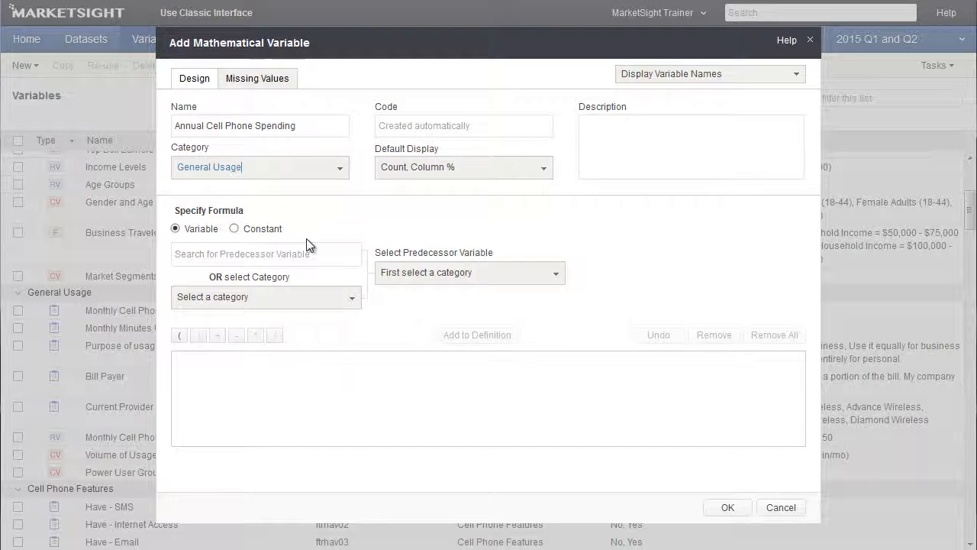
{"action": "mouse_move", "coordinate": [366, 410]}
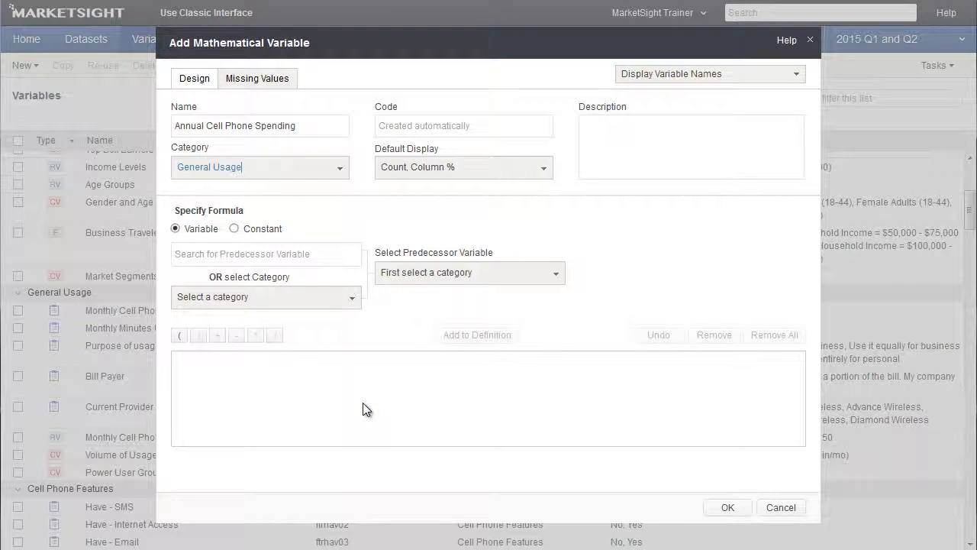
{"action": "mouse_move", "coordinate": [212, 244]}
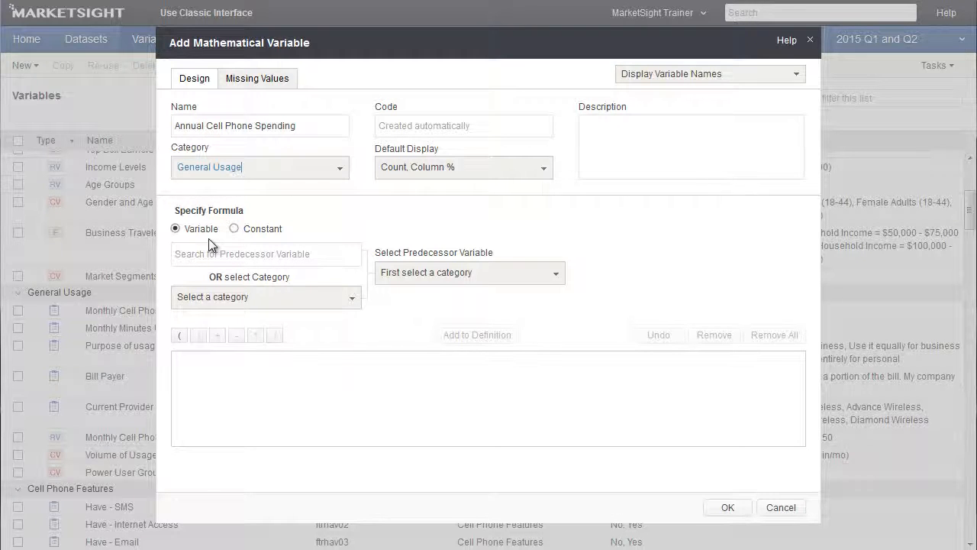
{"action": "mouse_move", "coordinate": [240, 246]}
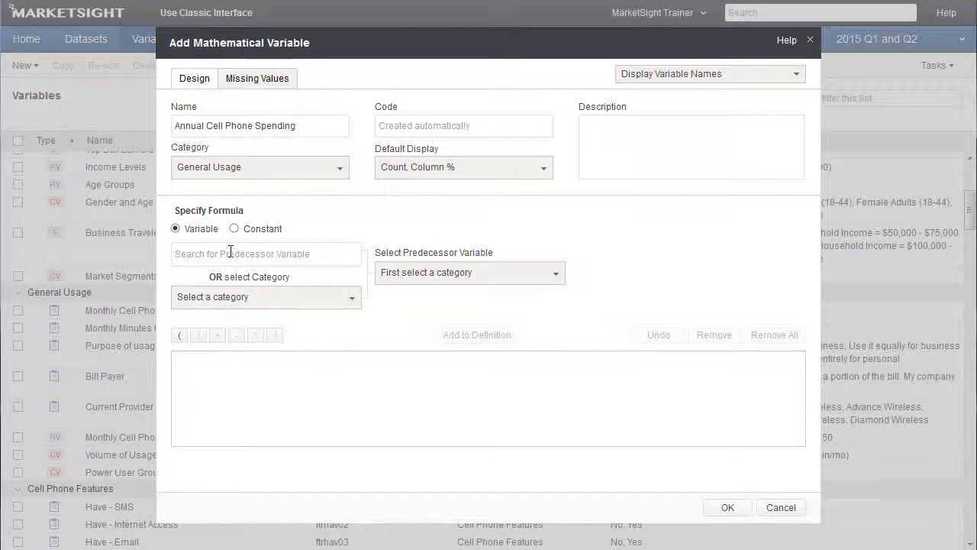
Step: Add Monthly Cell Phone Bill ($) as the formula's first term, found by searching 'bill'
{"action": "type", "text": "bill"}
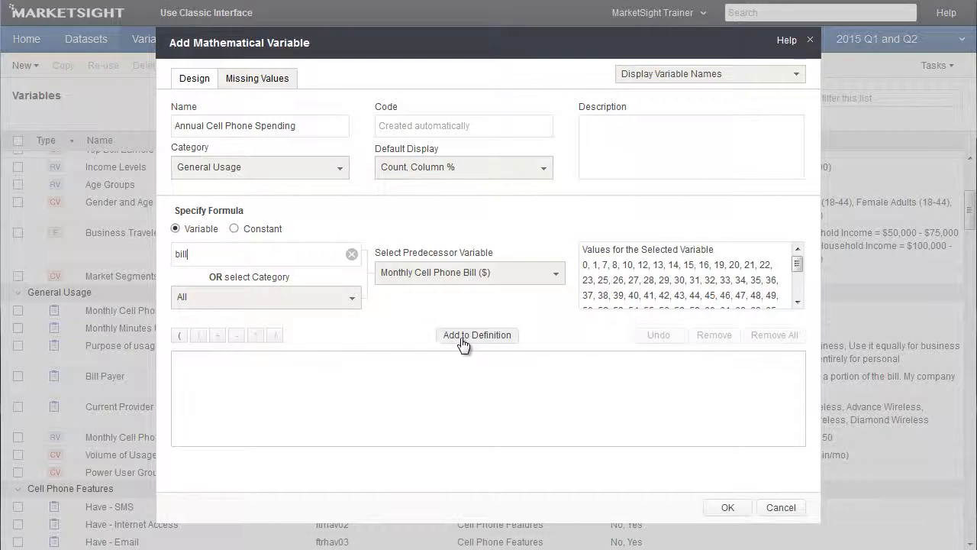
{"action": "left_click", "coordinate": [476, 335]}
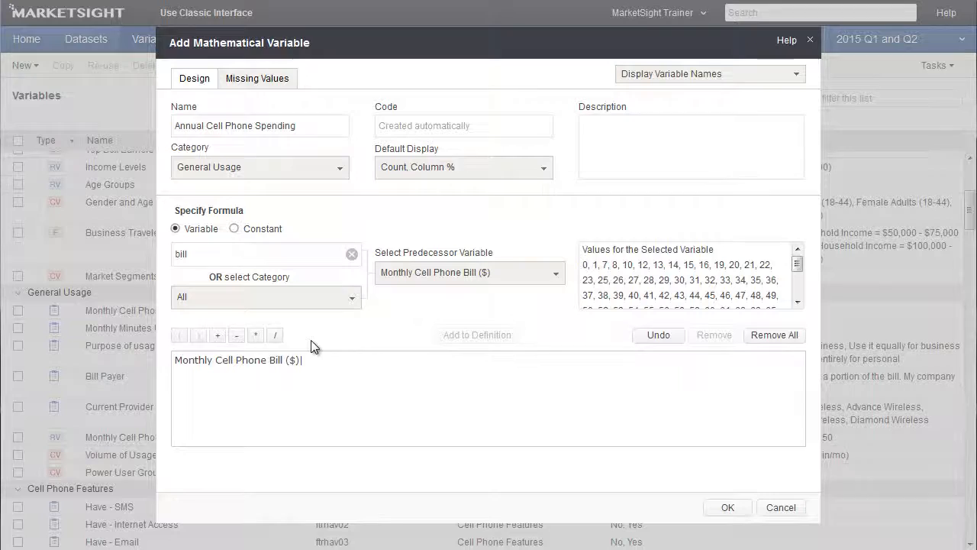
Step: Complete the formula as Monthly Cell Phone Bill ($) * 12 using a constant
{"action": "left_click", "coordinate": [256, 336]}
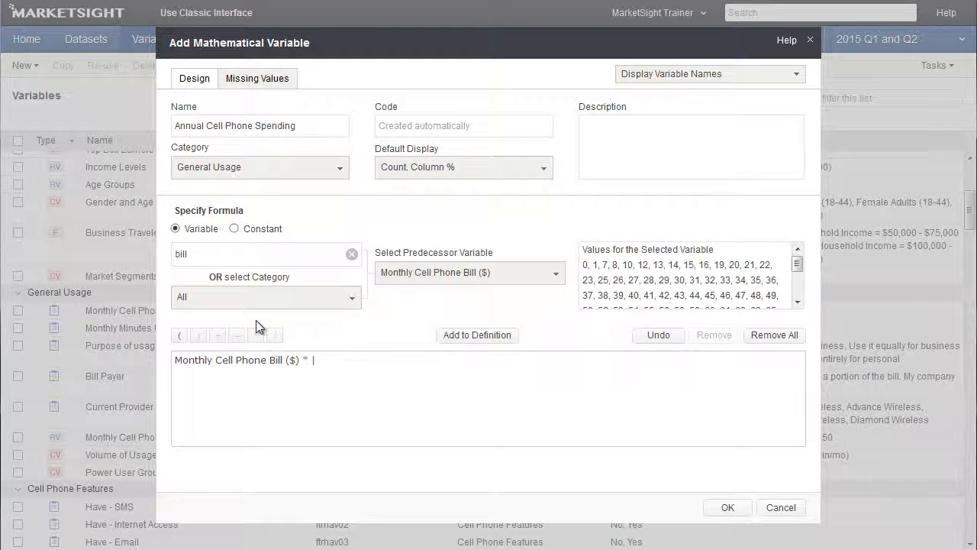
{"action": "left_click", "coordinate": [234, 228]}
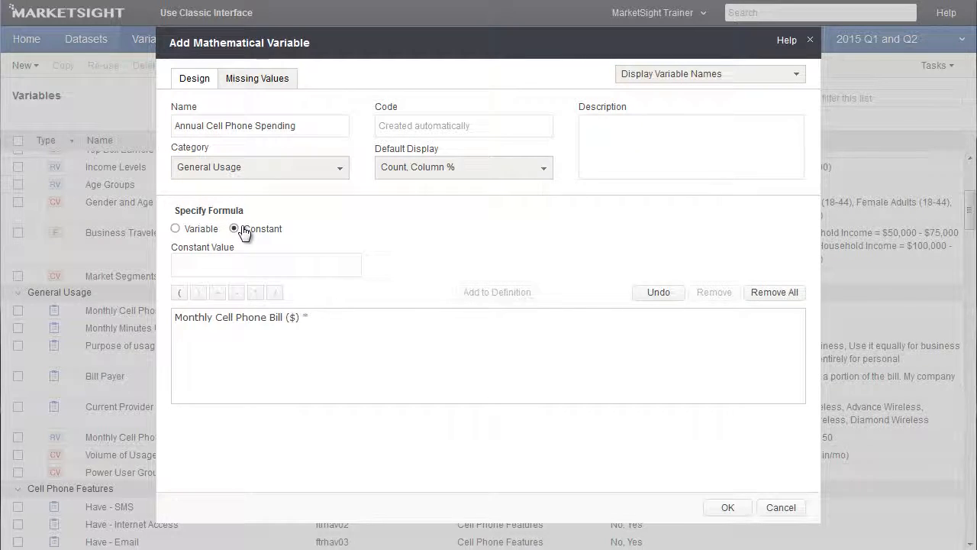
{"action": "type", "text": "12"}
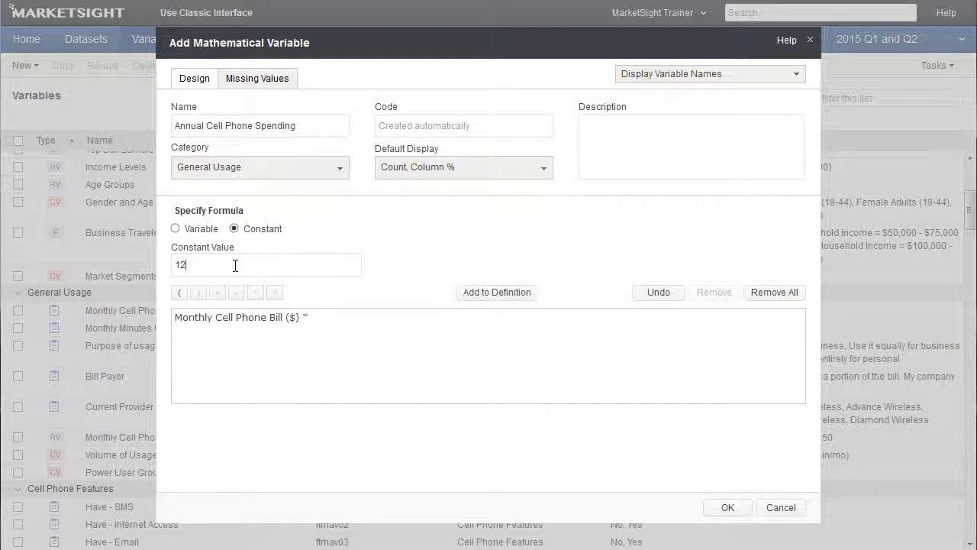
{"action": "left_click", "coordinate": [497, 292]}
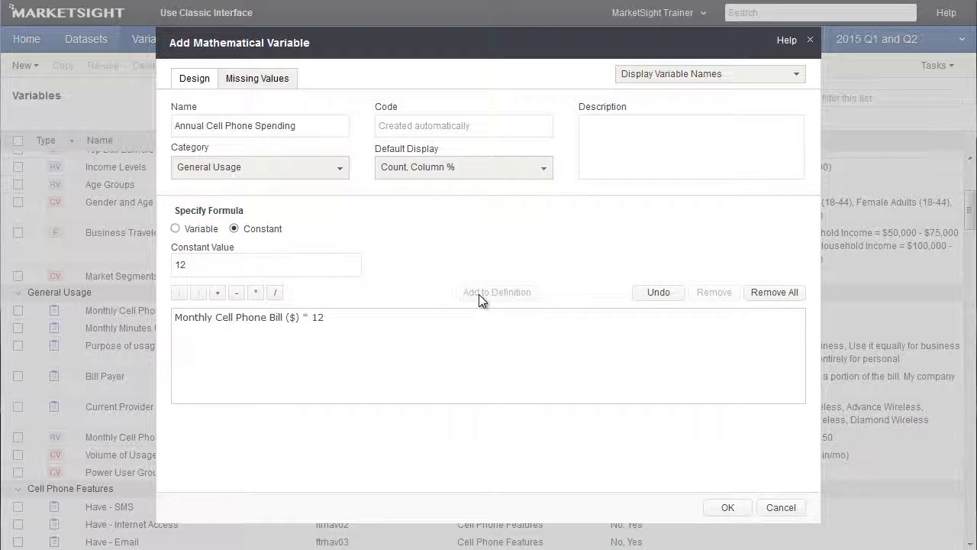
{"action": "mouse_move", "coordinate": [233, 337]}
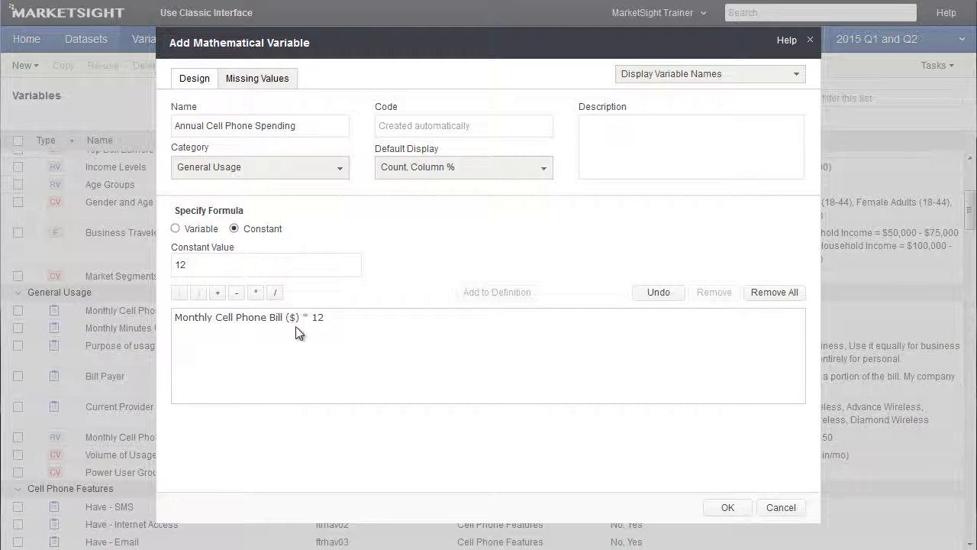
{"action": "mouse_move", "coordinate": [715, 313]}
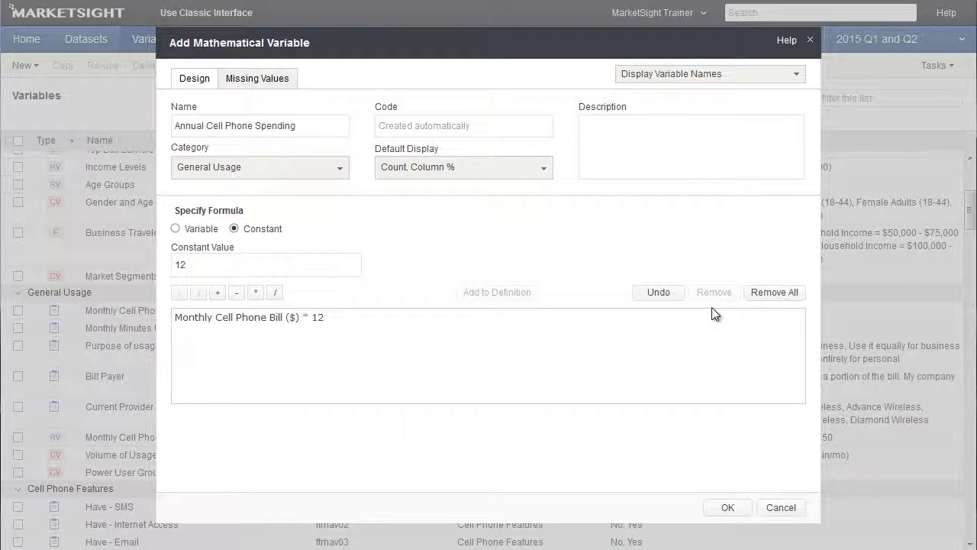
{"action": "mouse_move", "coordinate": [679, 315]}
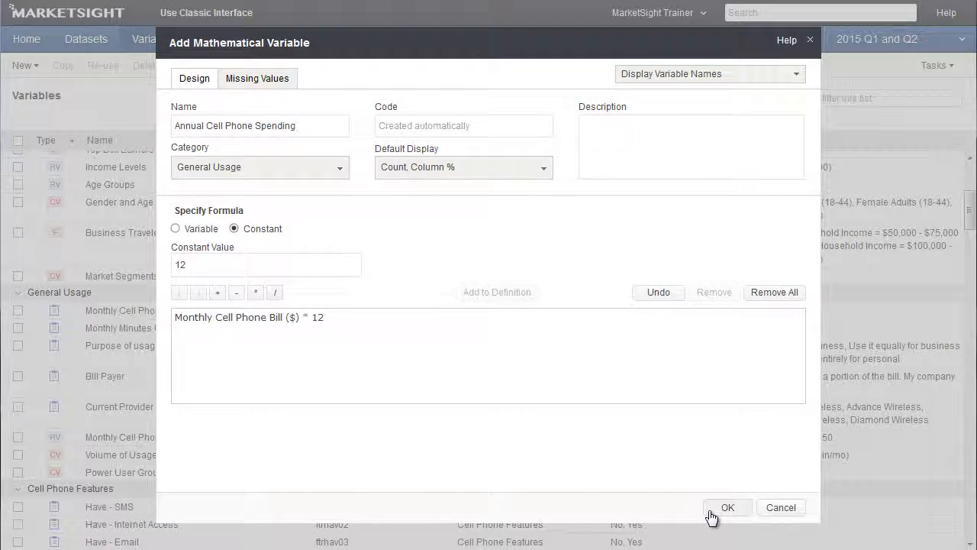
Step: Save Annual Cell Phone Spending so it appears under General Usage in the Variables list
{"action": "left_click", "coordinate": [728, 507]}
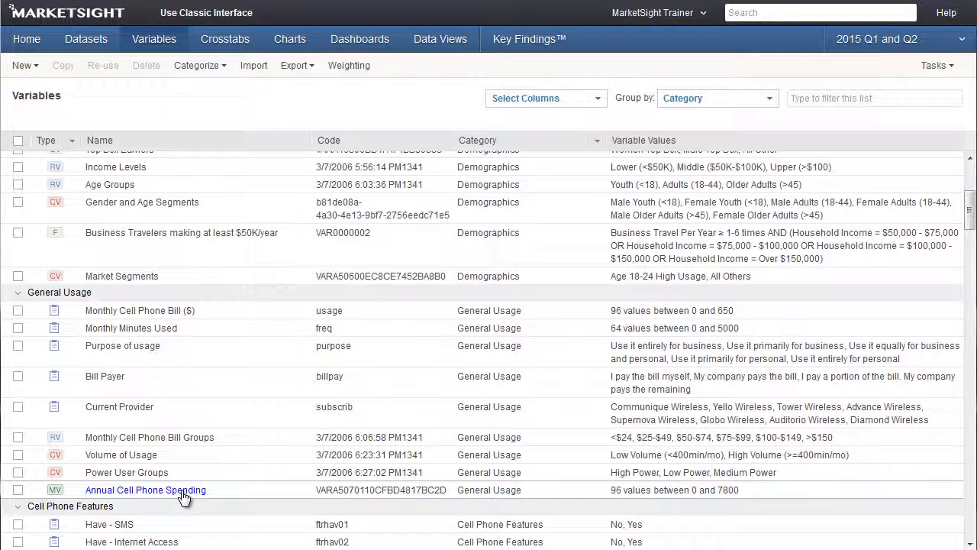
{"action": "mouse_move", "coordinate": [622, 501]}
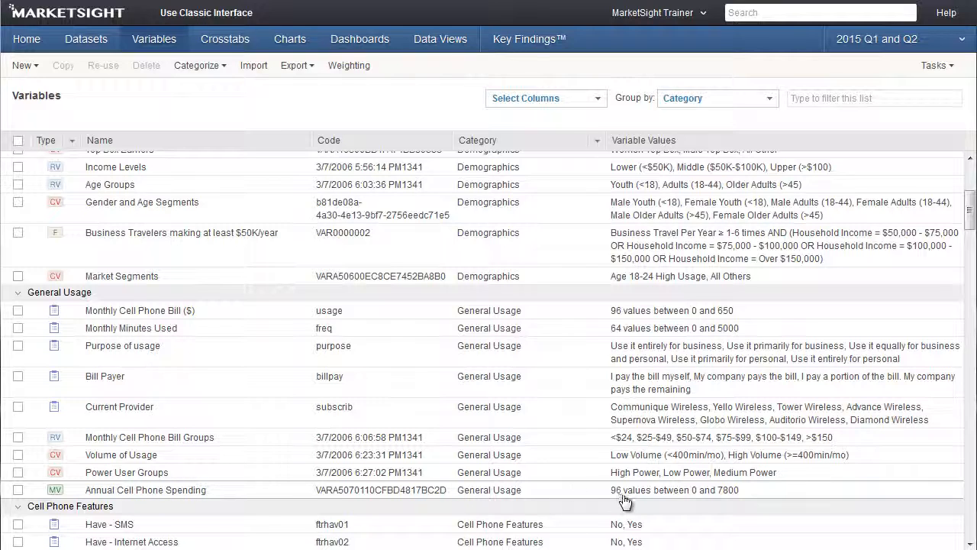